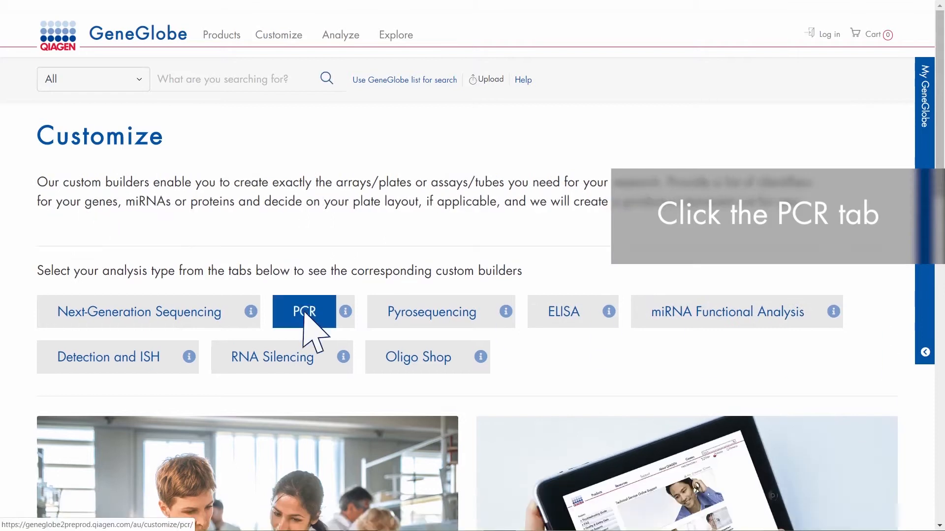
# Step: Start a new Custom RT² PCR Arrays design from an empty plate and sign in to the QIAGEN account
pyautogui.click(303, 311)
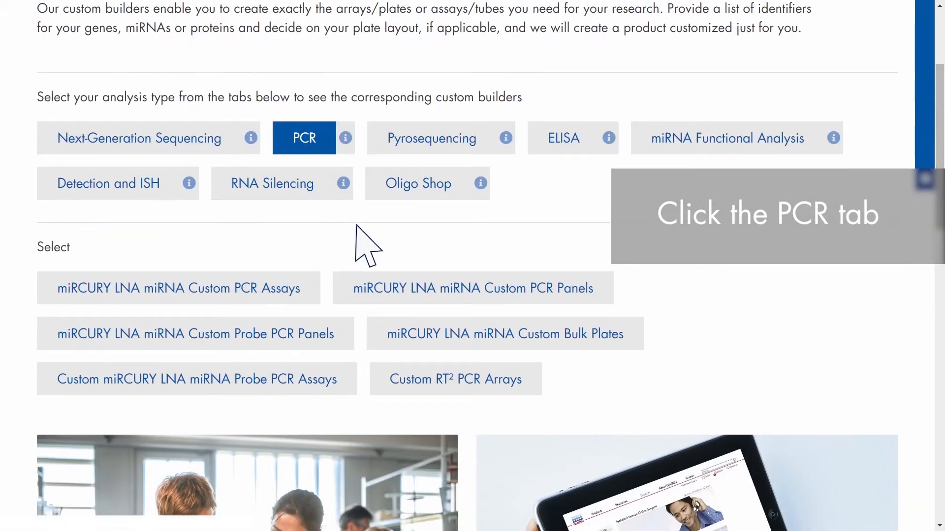
pyautogui.click(454, 380)
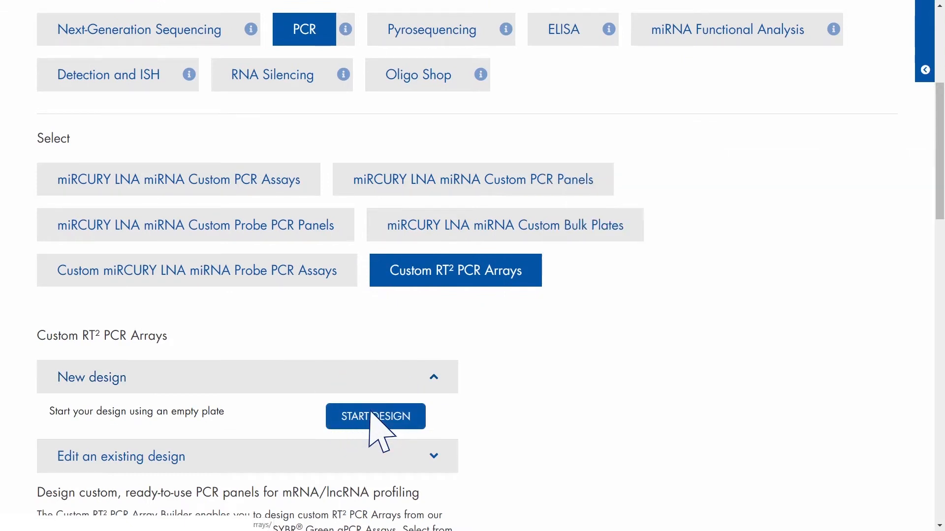
pyautogui.click(375, 416)
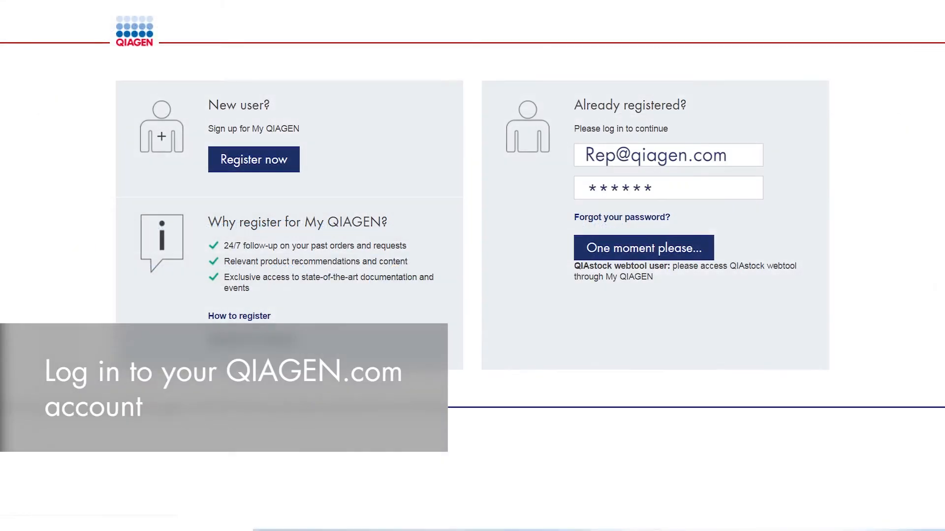
pyautogui.click(643, 248)
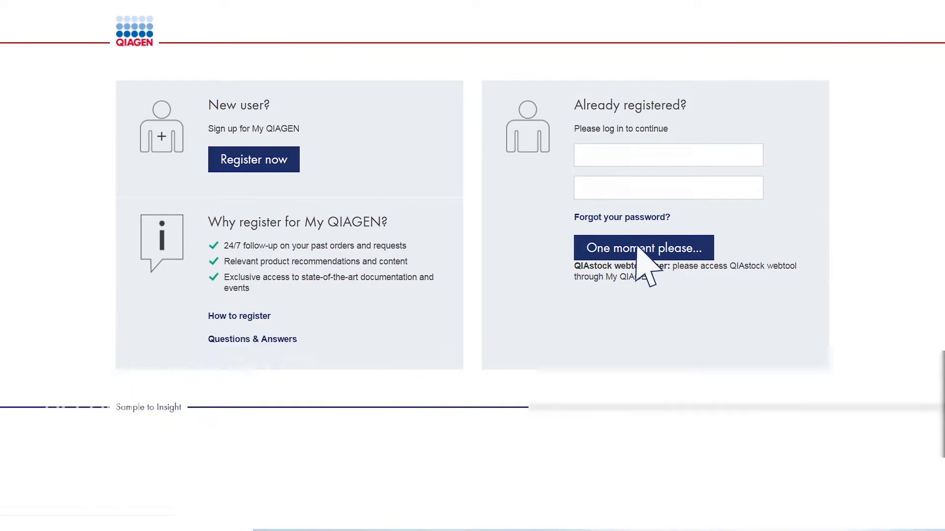
# Step: Configure a 96-well plate for an ABI 5700 instrument using the 8 genes / 12 samples layout
pyautogui.click(643, 248)
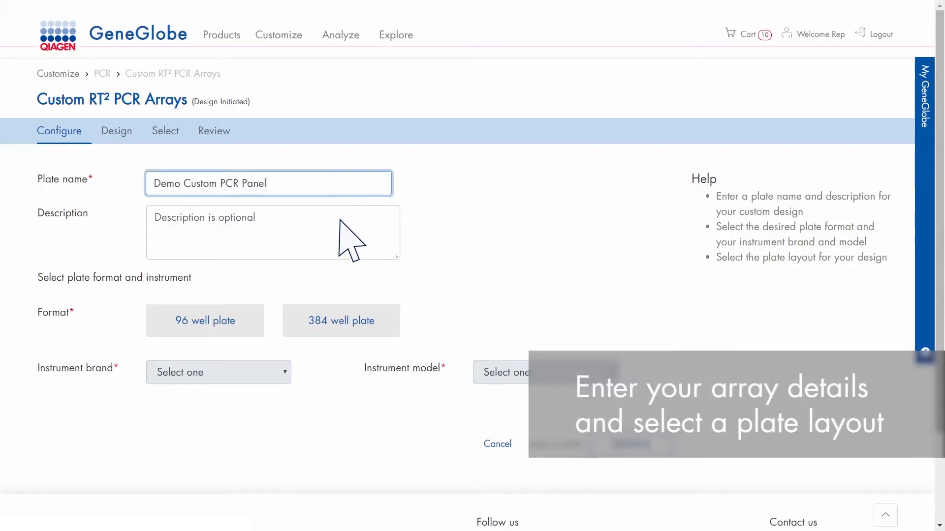
pyautogui.click(204, 320)
pyautogui.write('PCR Panel')
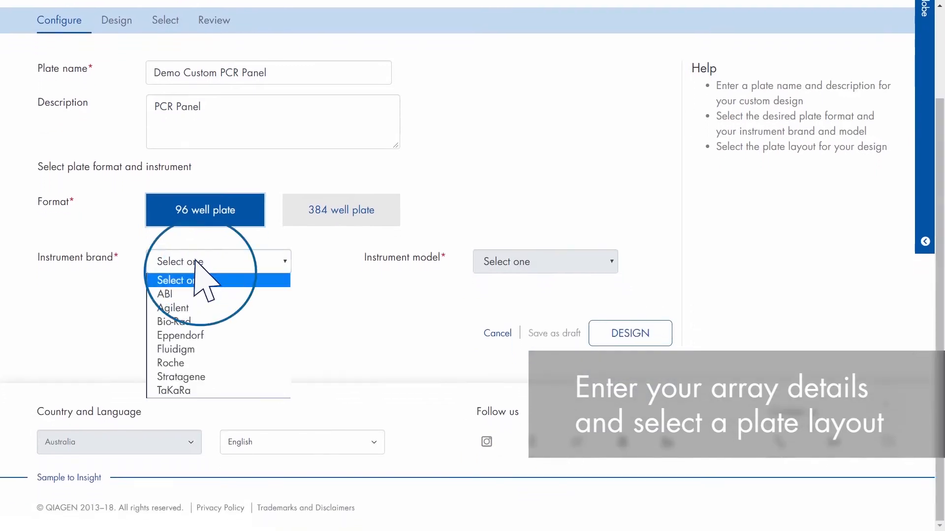
pyautogui.click(165, 295)
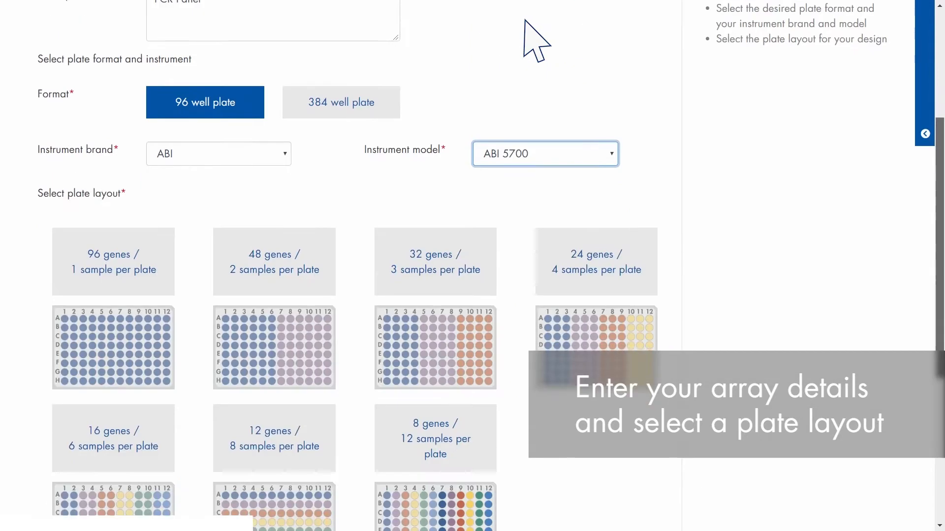
pyautogui.scroll(-3)
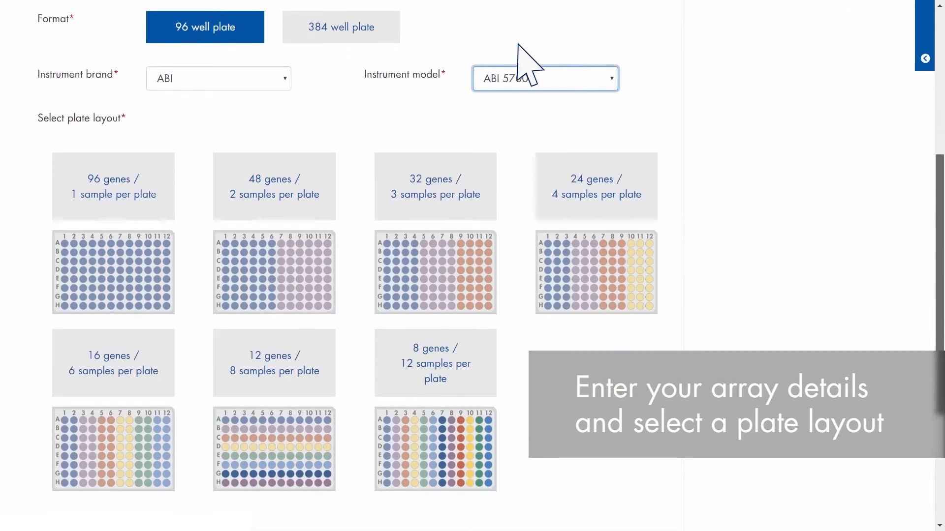
pyautogui.click(435, 364)
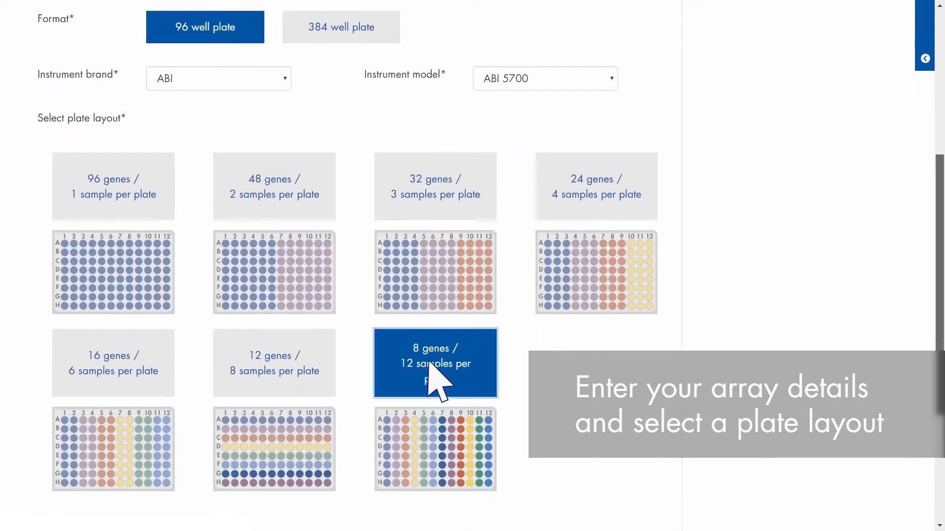
pyautogui.scroll(-3)
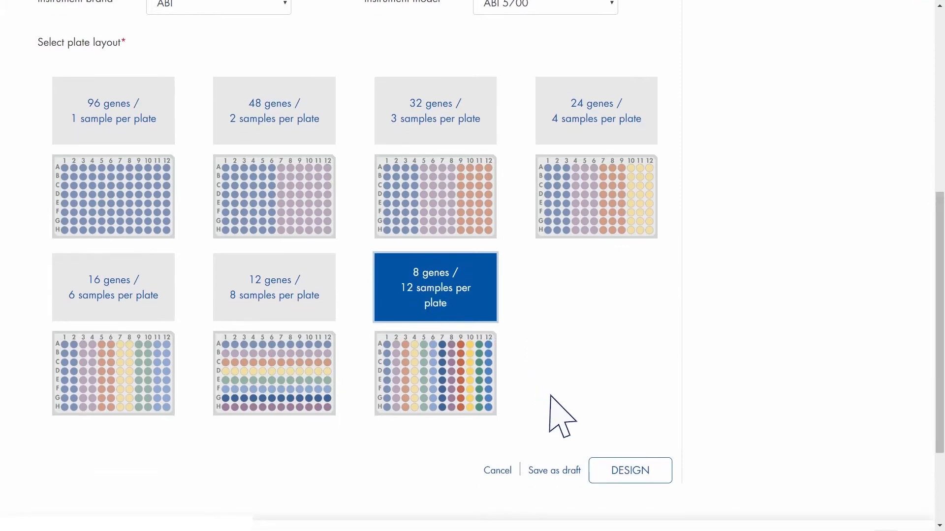
# Step: Choose the species and place controls and the TFRC housekeeping assay across rows A–E
pyautogui.click(629, 471)
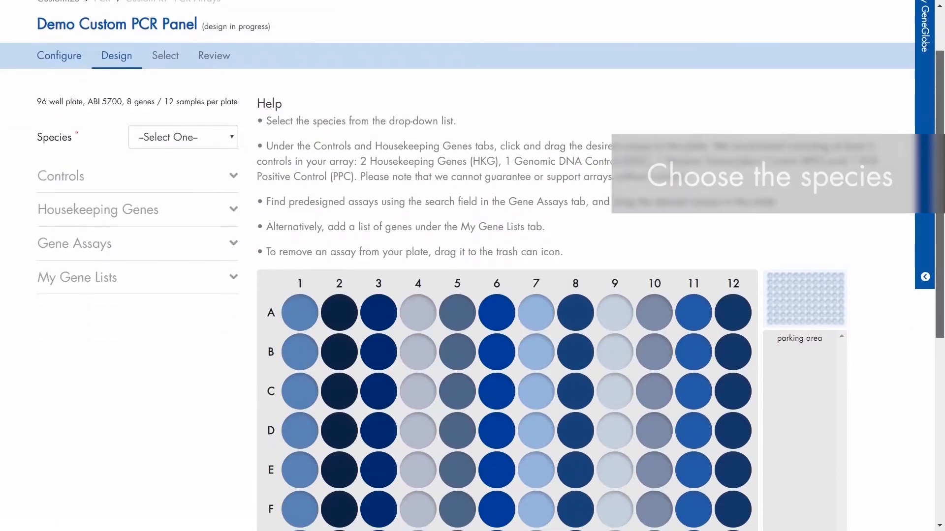
pyautogui.click(183, 137)
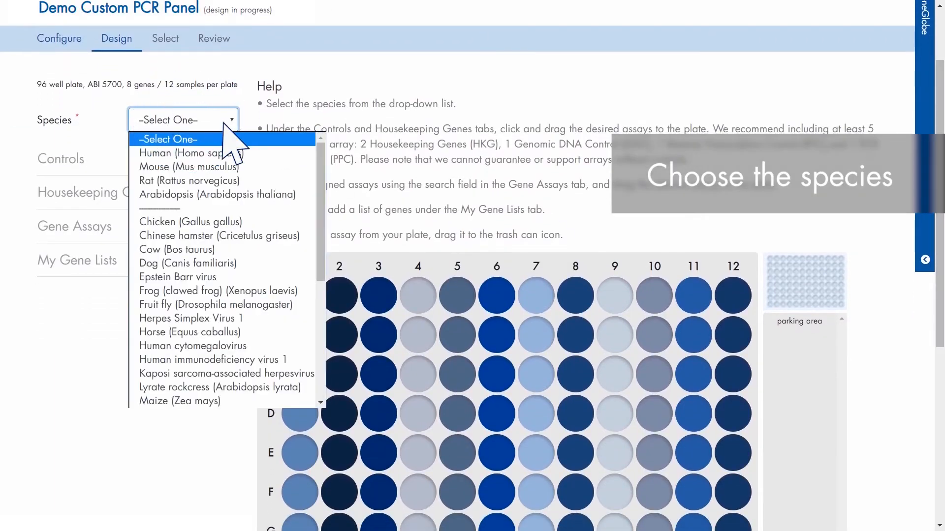
pyautogui.click(180, 153)
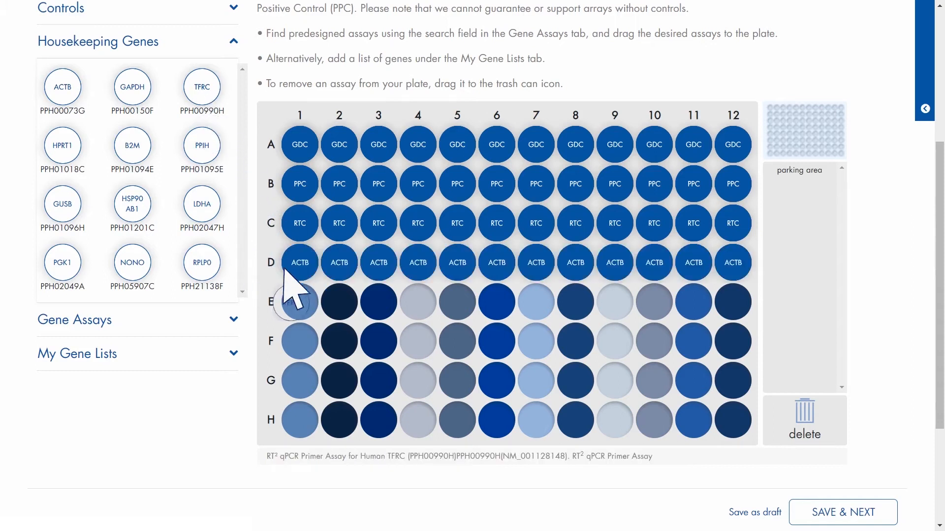
pyautogui.moveTo(202, 85); pyautogui.dragTo(300, 302)
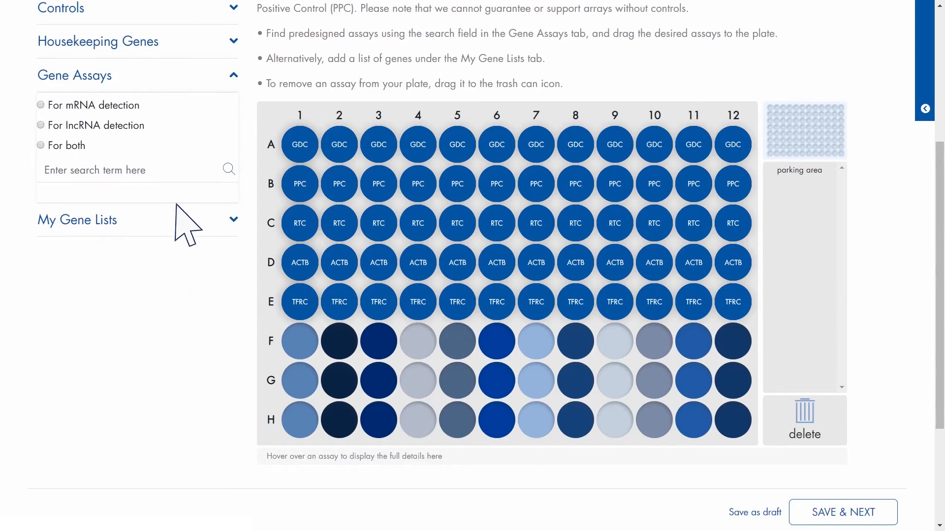
# Step: Search mRNA gene assays for brca1 and fill row F with BRCA1
pyautogui.click(39, 105)
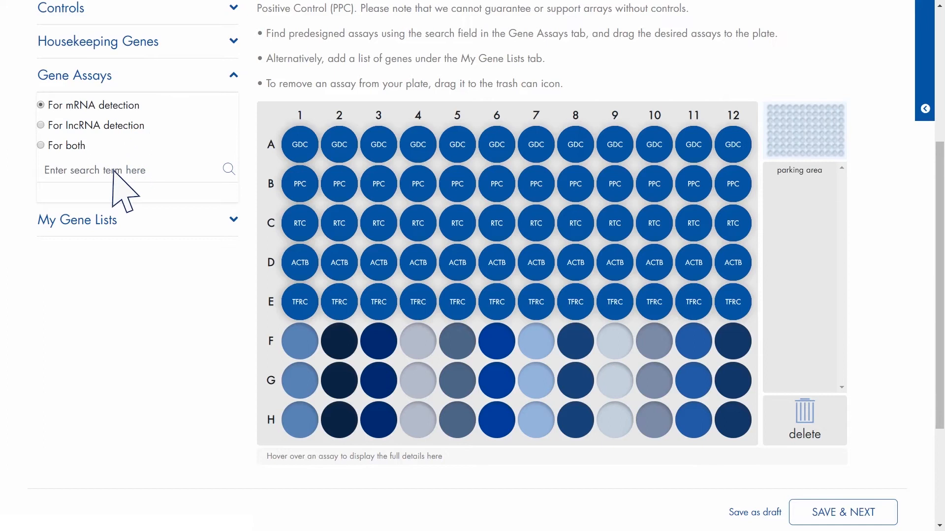
pyautogui.write('brca1')
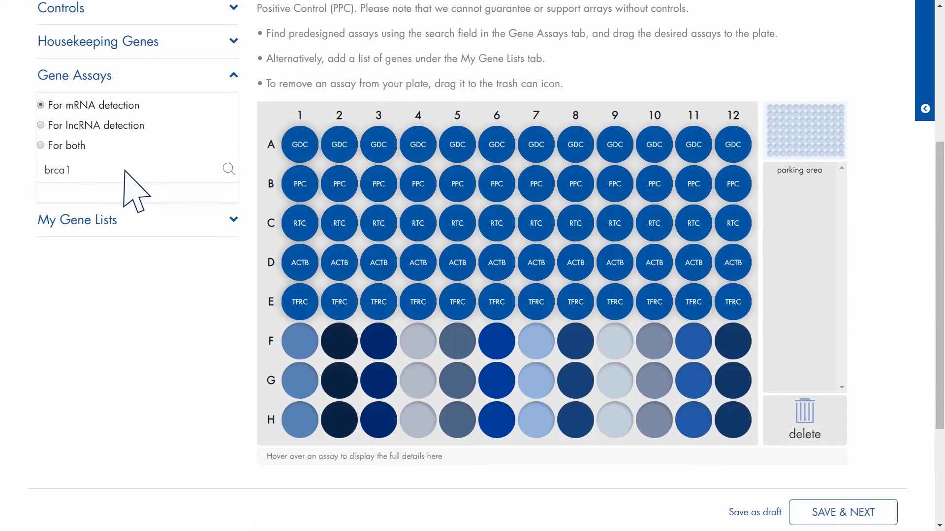
pyautogui.click(228, 168)
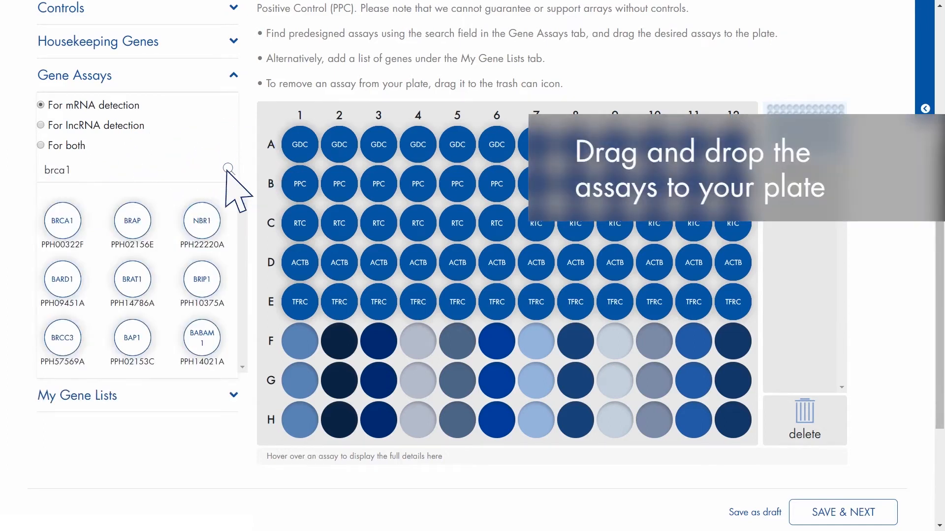
pyautogui.moveTo(63, 221)
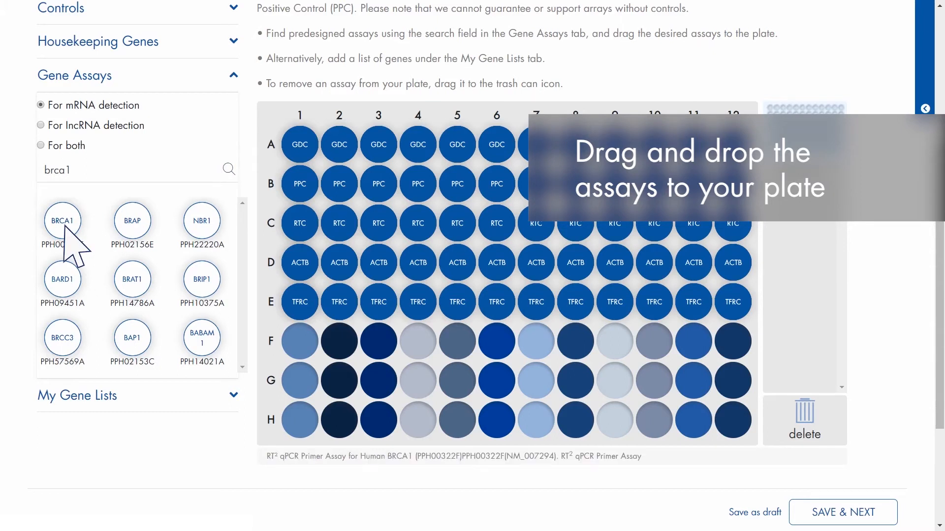
pyautogui.moveTo(62, 219); pyautogui.dragTo(299, 340)
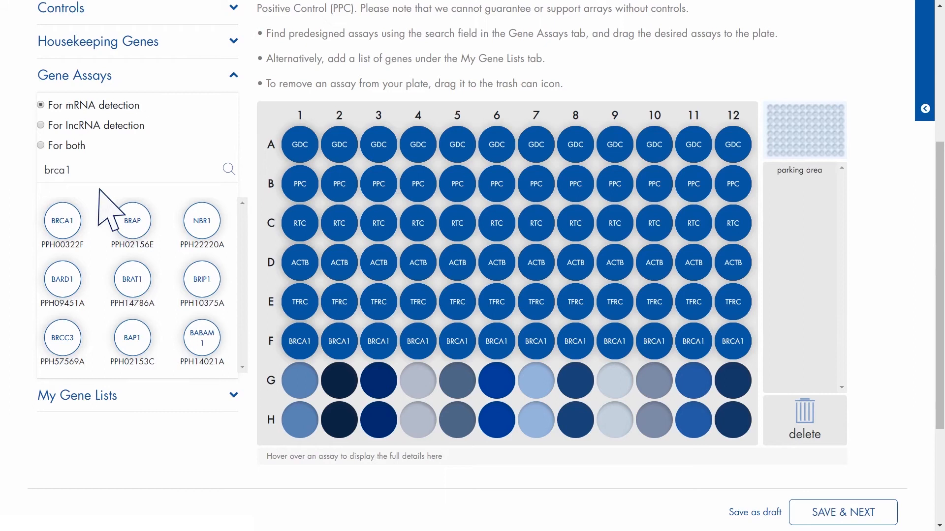
# Step: Search for bard1 and fill row G with the BARD1 assay
pyautogui.doubleClick(57, 169)
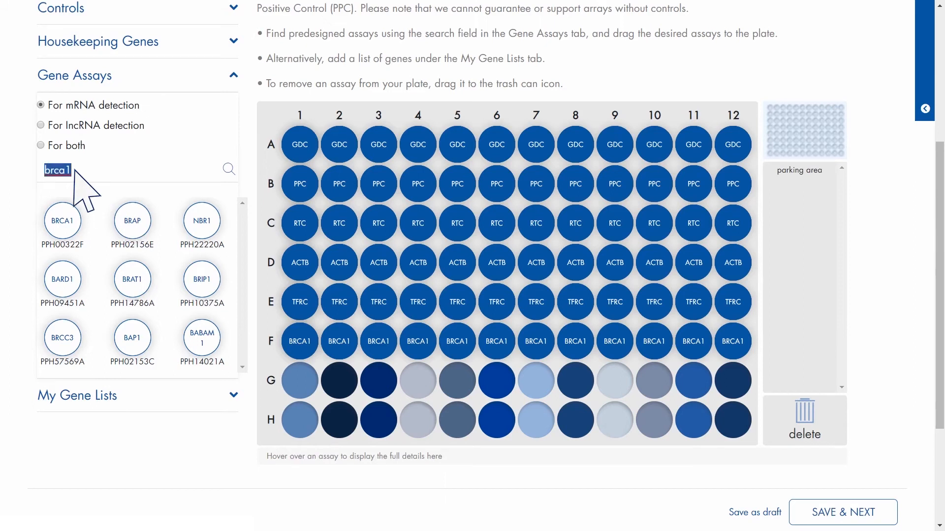
pyautogui.write('bard1')
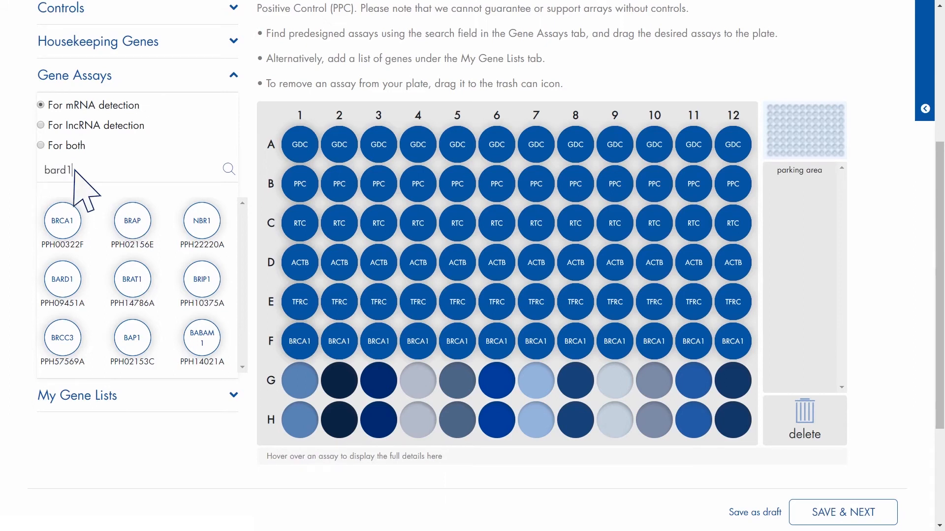
pyautogui.moveTo(197, 185)
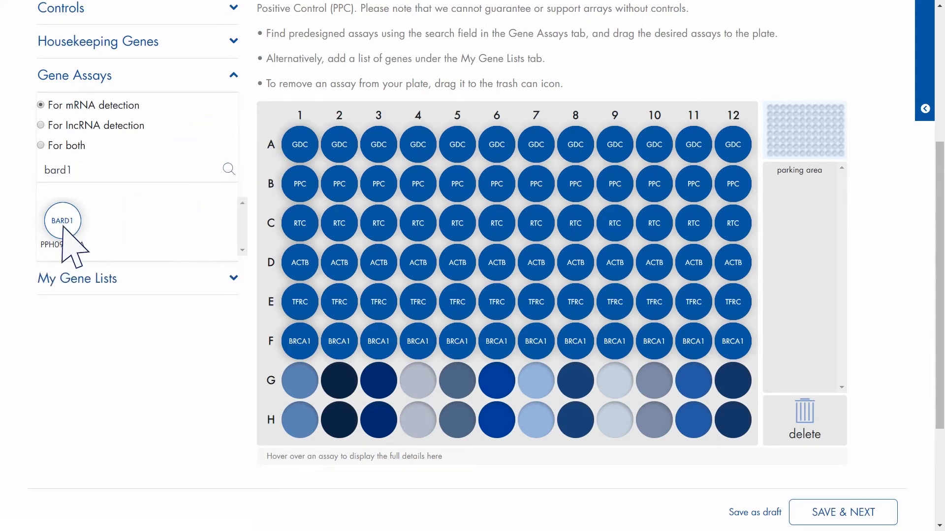
pyautogui.moveTo(62, 219); pyautogui.dragTo(300, 379)
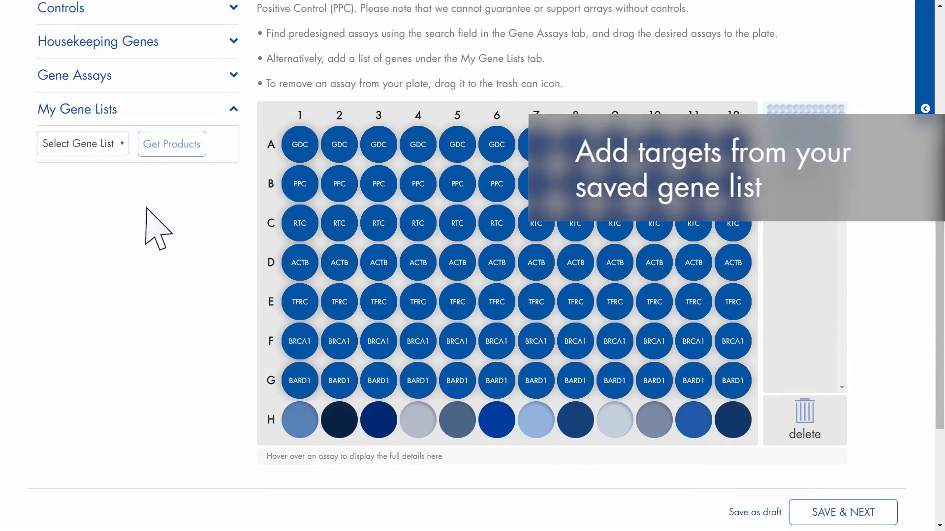
# Step: Bring RAD21 from the saved targets gene list into row H and save the completed plate
pyautogui.click(82, 143)
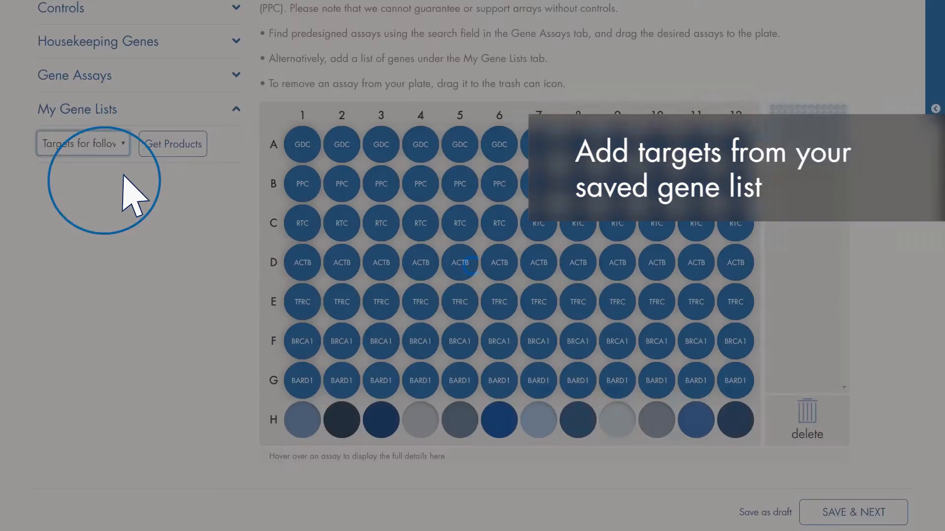
pyautogui.click(172, 144)
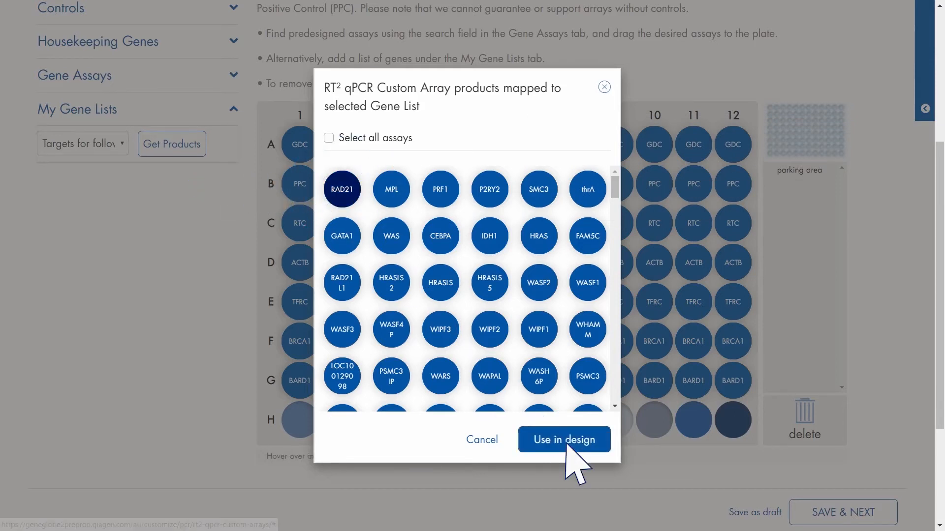
pyautogui.click(565, 439)
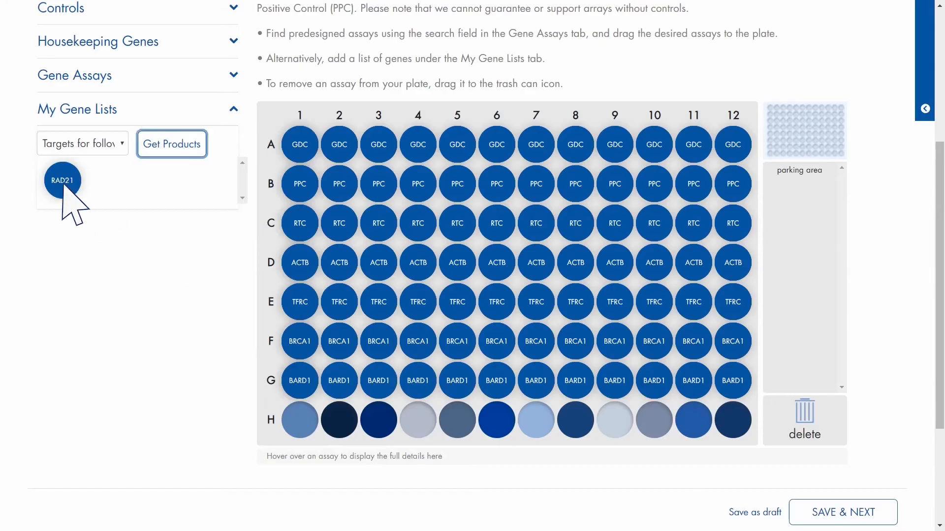
pyautogui.moveTo(61, 181); pyautogui.dragTo(299, 420)
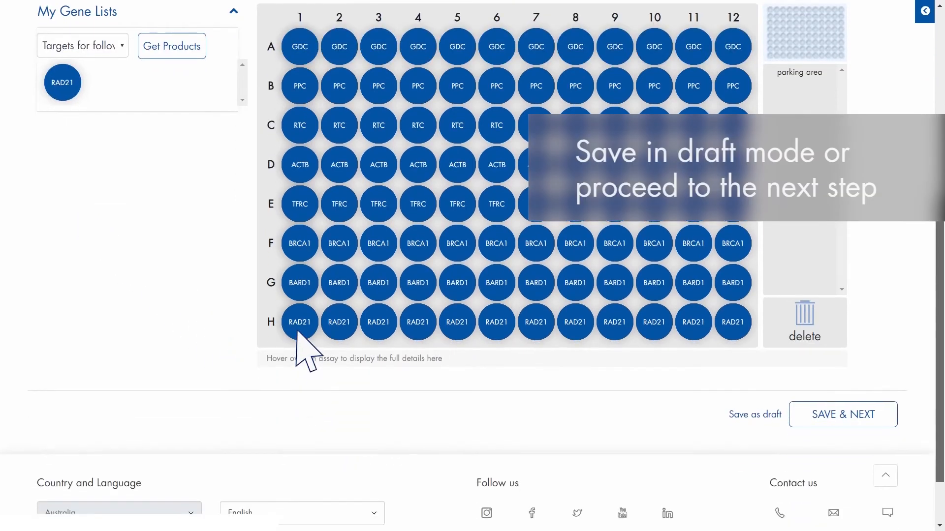
pyautogui.moveTo(369, 372)
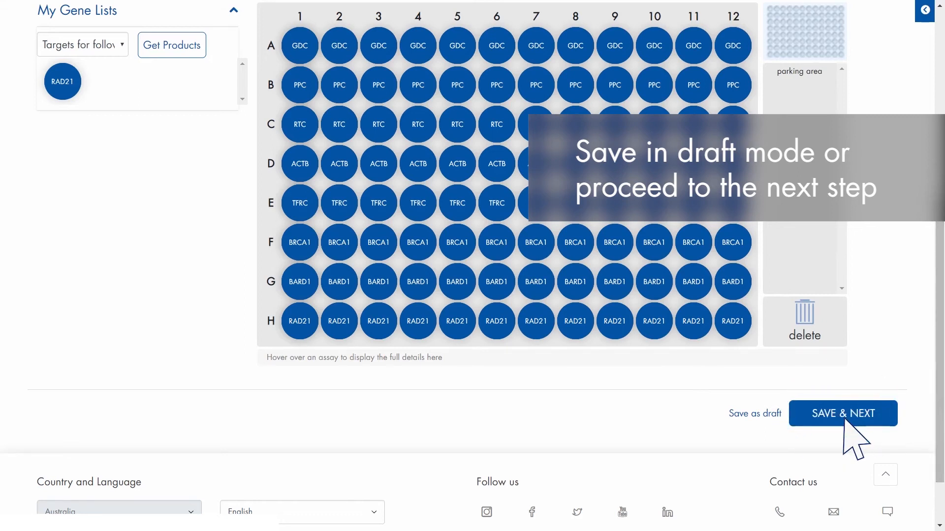
pyautogui.click(843, 413)
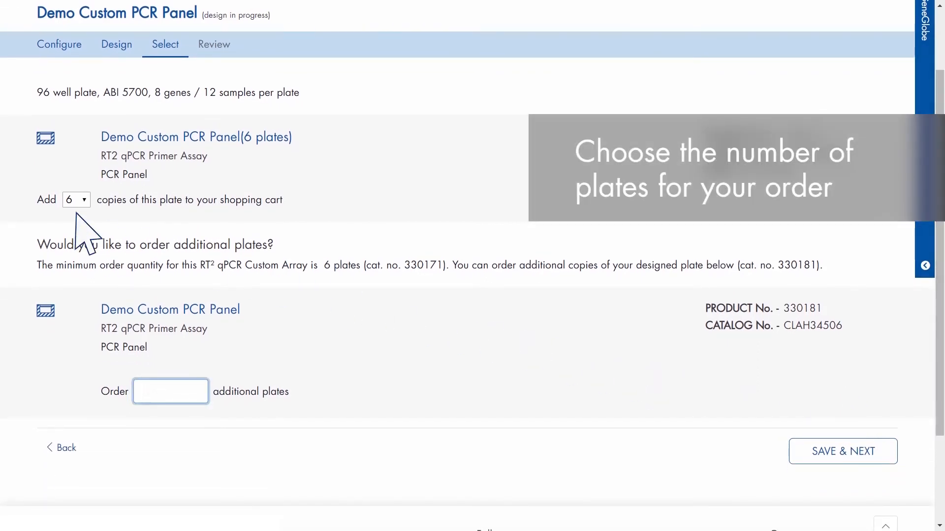
# Step: Enter 2 additional plates beyond the 6-plate minimum
pyautogui.write('2')
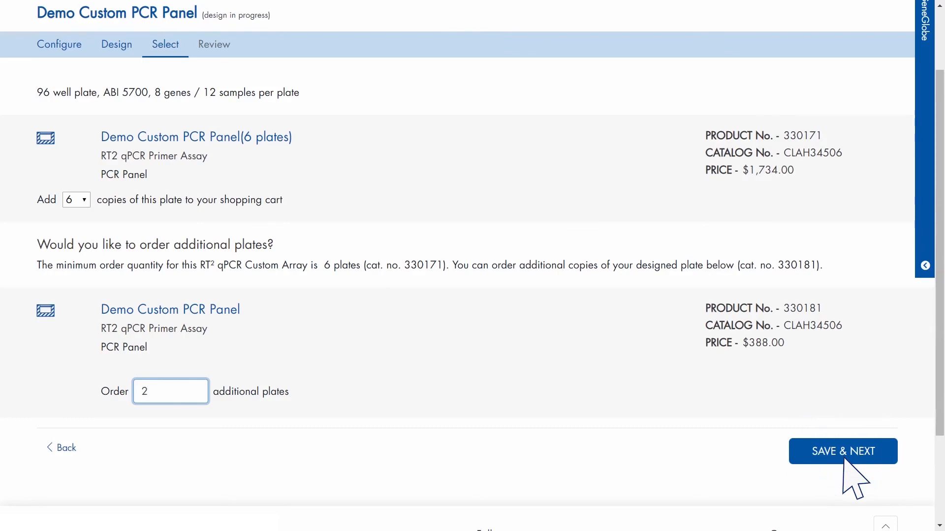
# Step: Review the $2,122.00 summary report and add both plate products to the cart
pyautogui.click(843, 451)
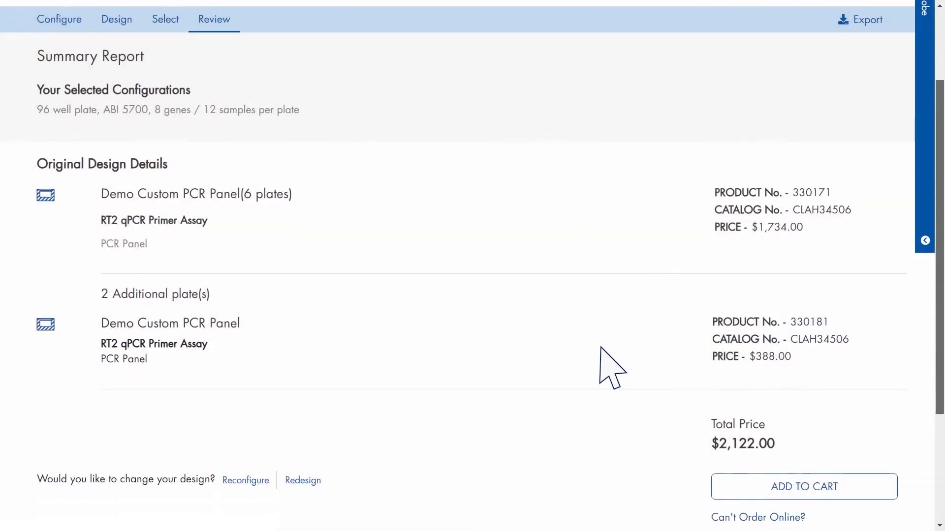
pyautogui.scroll(-3)
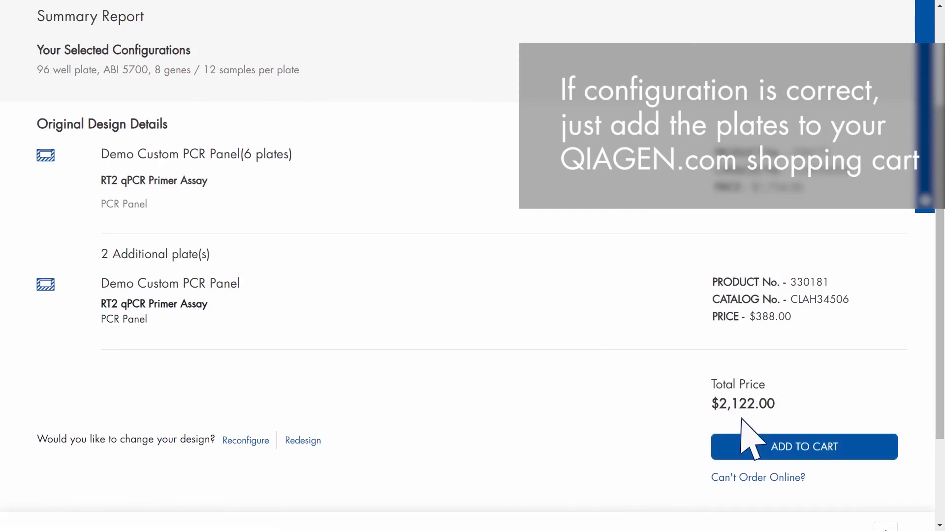
pyautogui.click(804, 447)
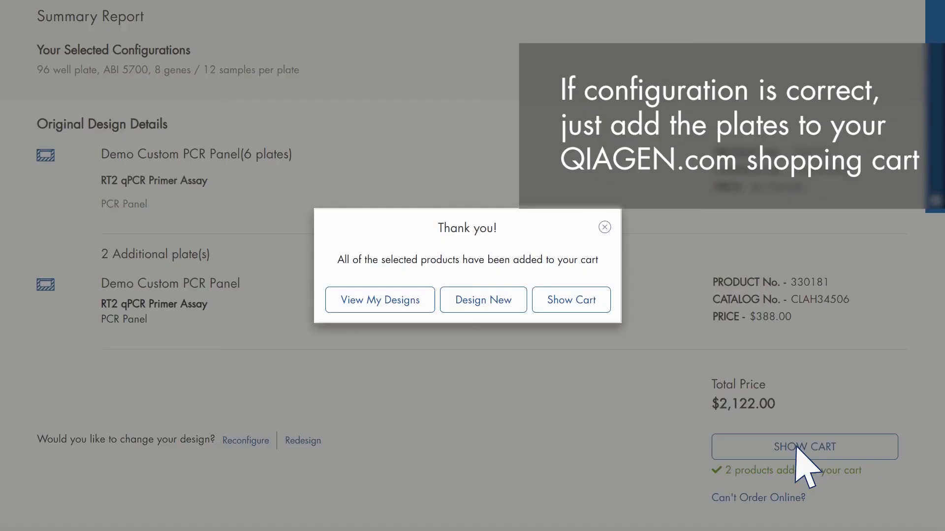